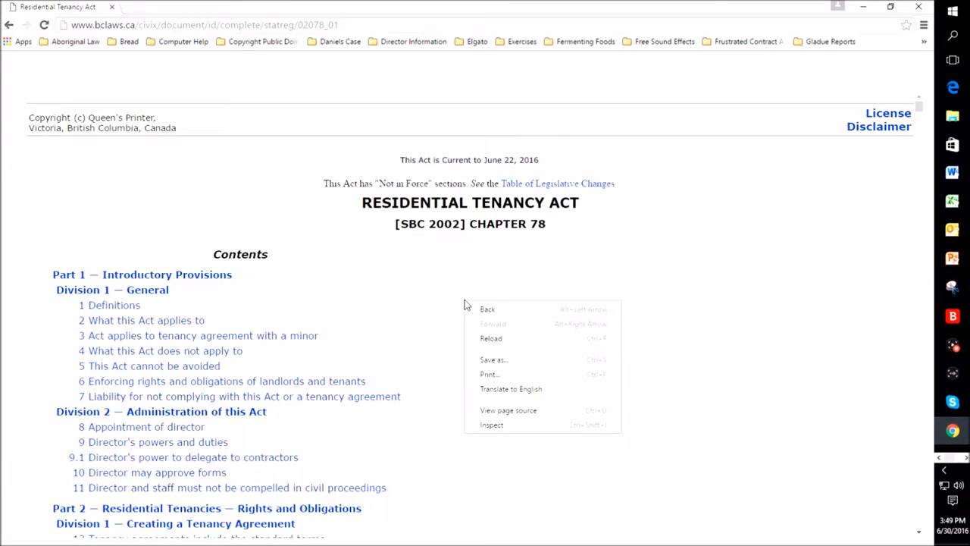
Preview printing the entire Residential Tenancy Act page, then close that preview.
{"action": "left_click", "coordinate": [489, 373]}
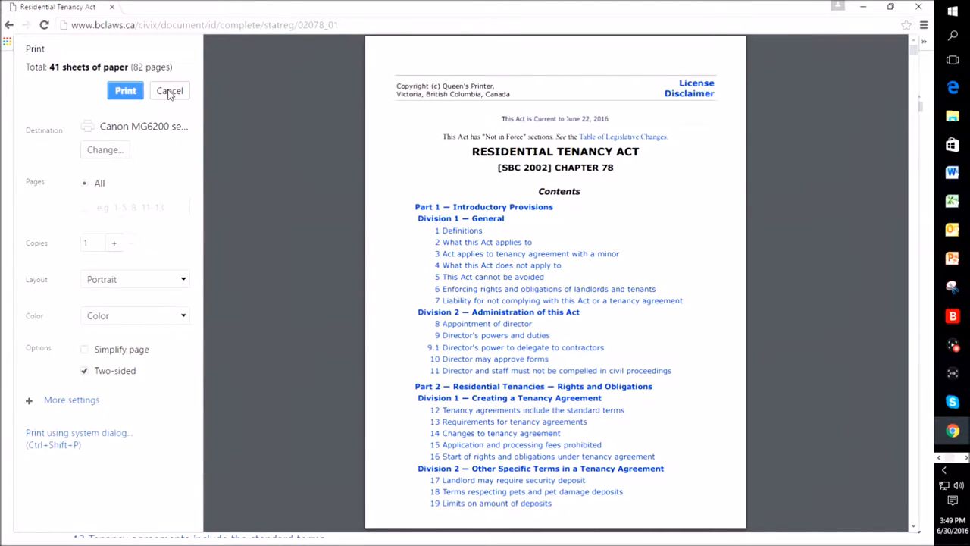
{"action": "left_click", "coordinate": [169, 90]}
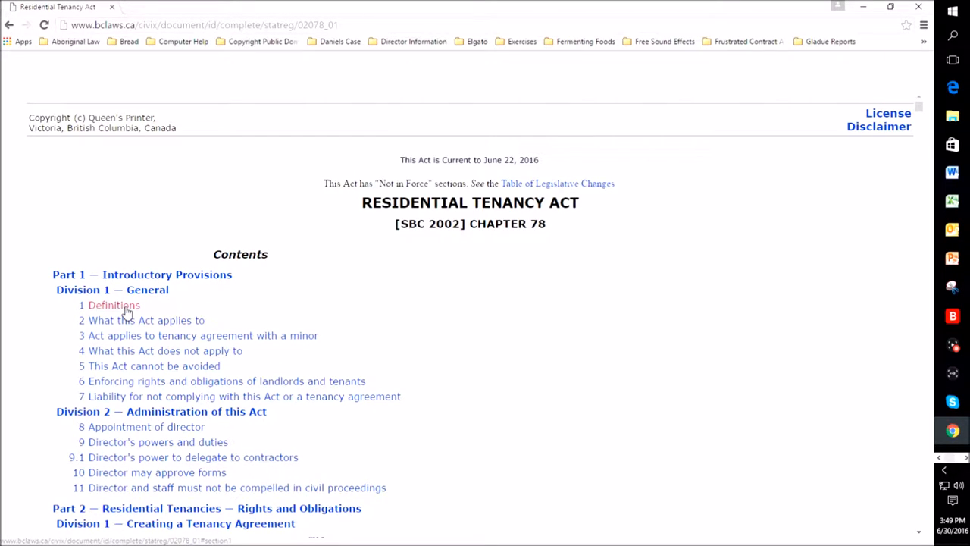
Highlight Section 1 from the Definitions heading through the tenant definition.
{"action": "left_click", "coordinate": [113, 304]}
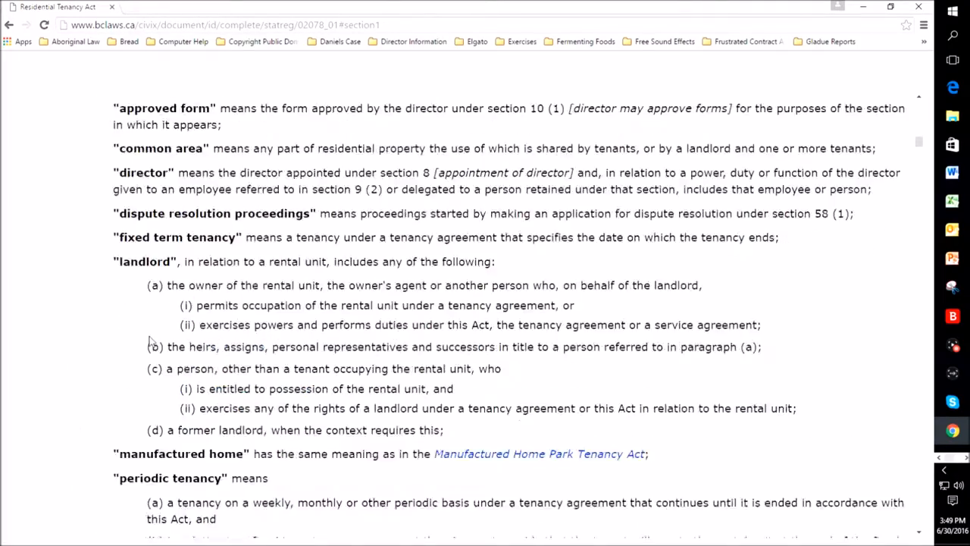
{"action": "scroll", "scroll_direction": "down", "scroll_amount": 3}
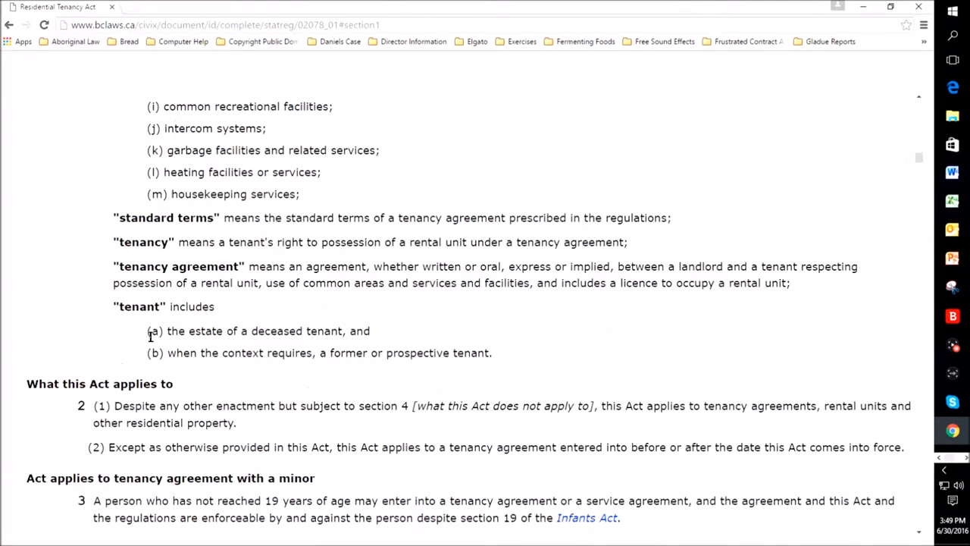
{"action": "mouse_move", "coordinate": [508, 362]}
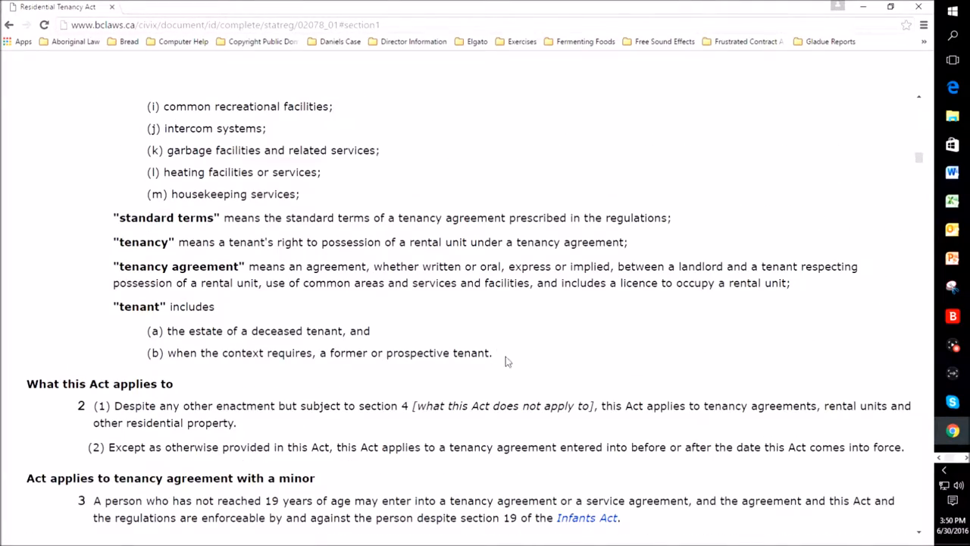
{"action": "mouse_move", "coordinate": [496, 360]}
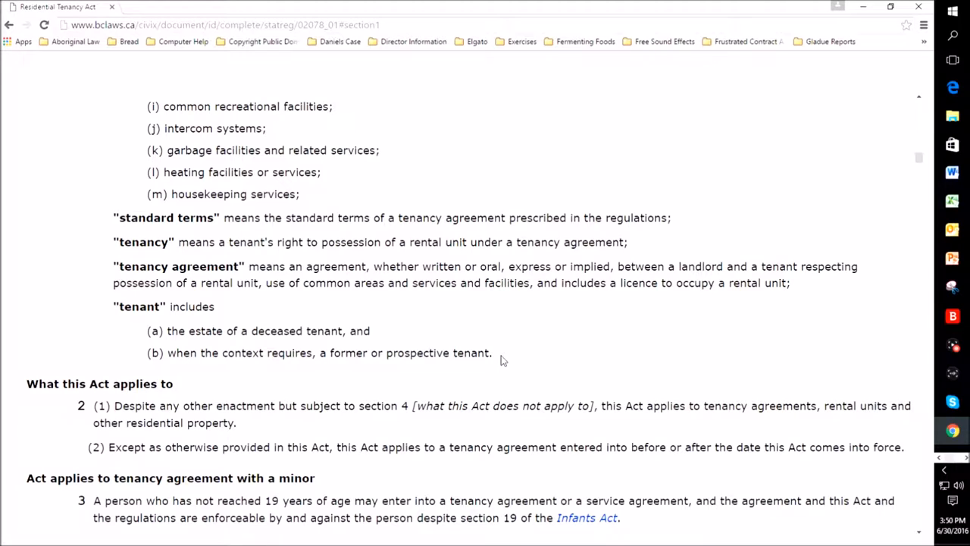
{"action": "mouse_move", "coordinate": [496, 357]}
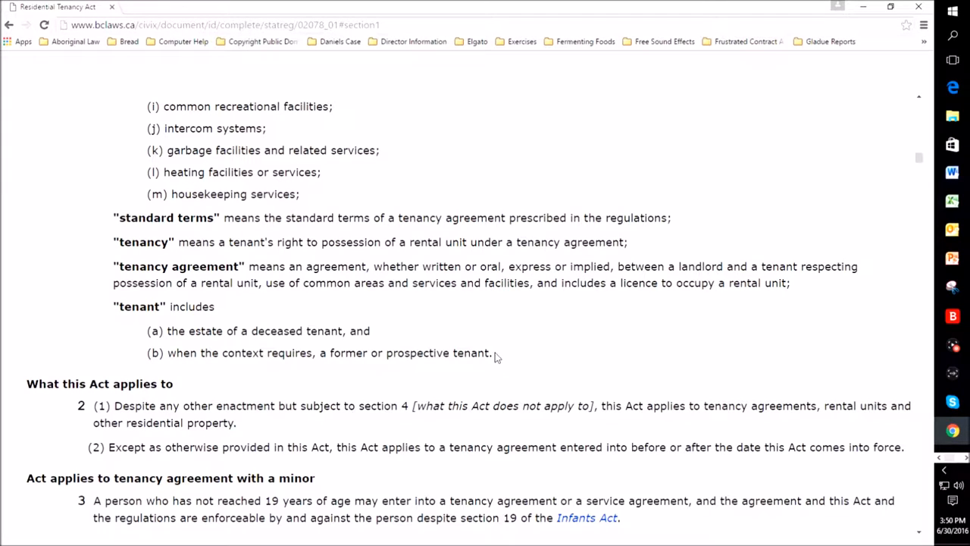
{"action": "left_click_drag", "start_coordinate": [474, 242], "coordinate": [492, 352]}
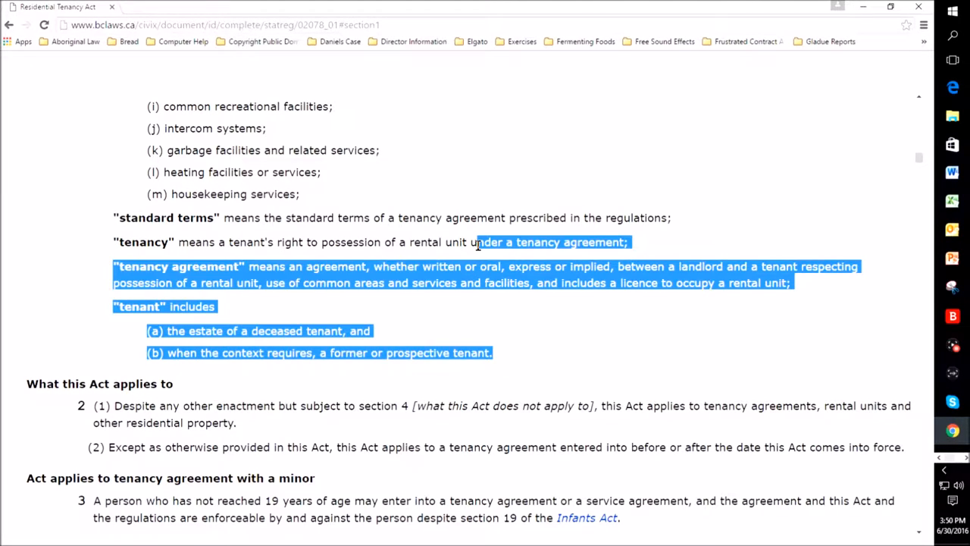
{"action": "scroll", "scroll_direction": "up", "scroll_amount": 3}
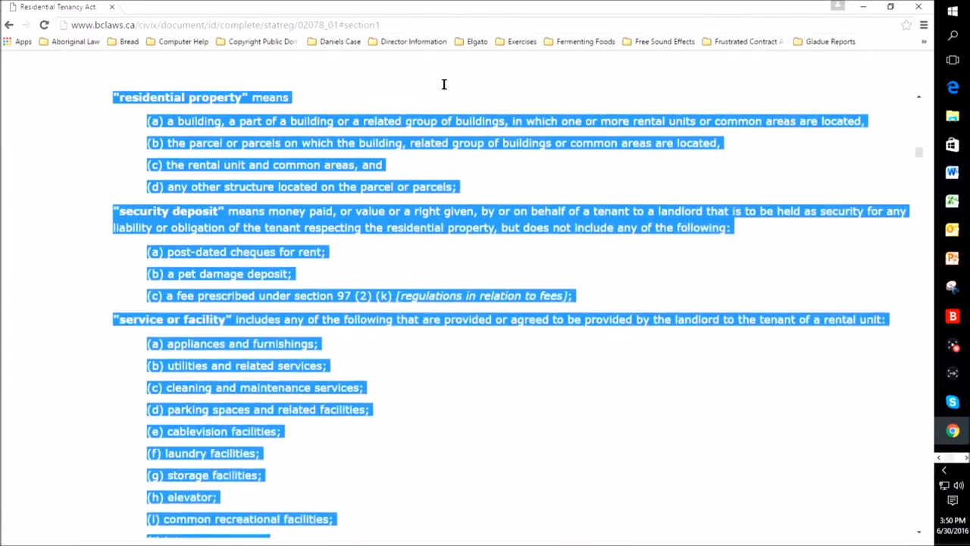
{"action": "scroll", "scroll_direction": "up", "scroll_amount": 3}
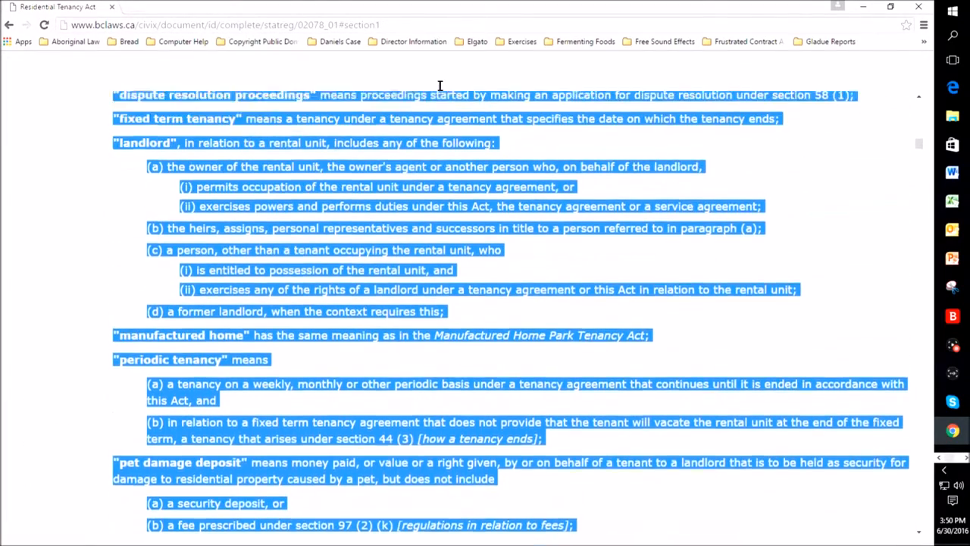
{"action": "scroll", "scroll_direction": "up", "scroll_amount": 3}
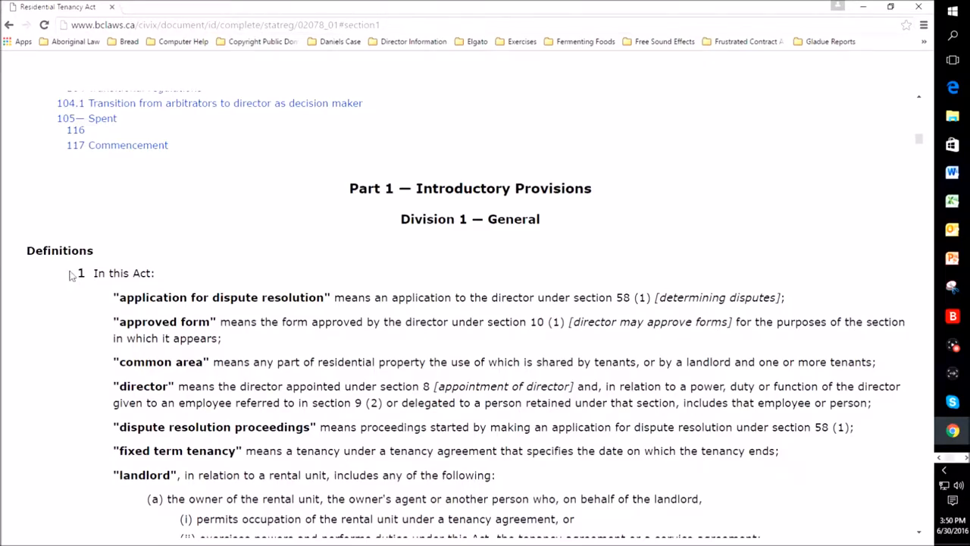
{"action": "scroll", "scroll_direction": "down", "scroll_amount": 3}
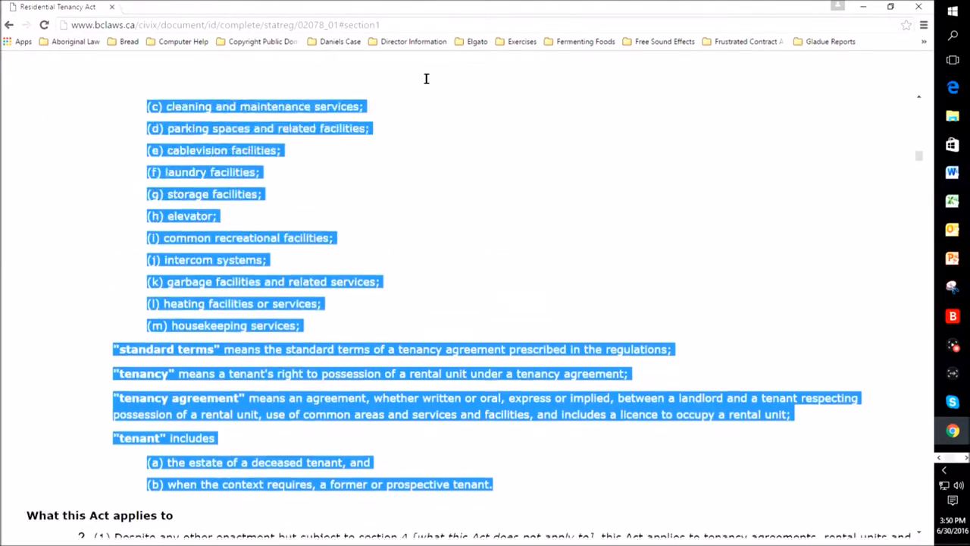
{"action": "scroll", "scroll_direction": "up", "scroll_amount": 3}
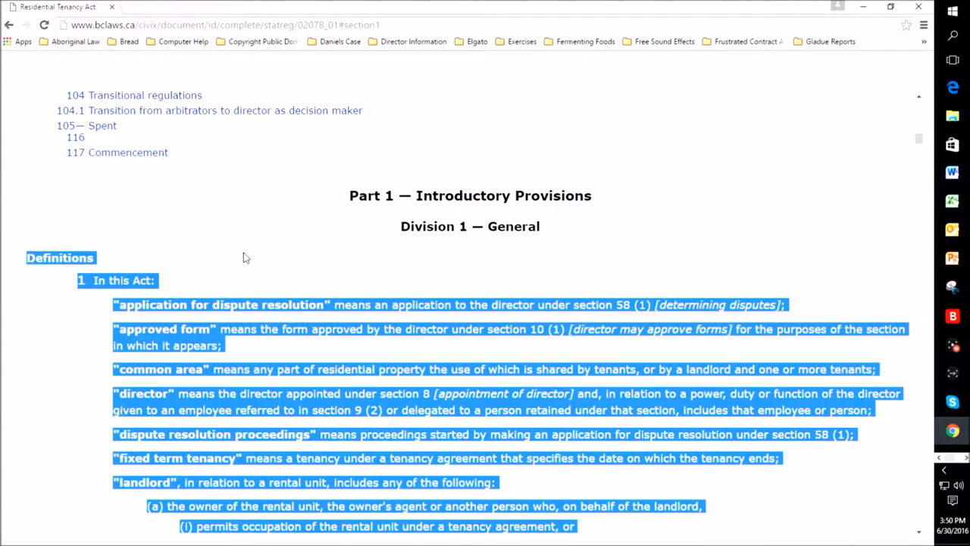
Print-preview only the selected Definitions text, showing more settings and toggling two-sided printing.
{"action": "right_click", "coordinate": [247, 258]}
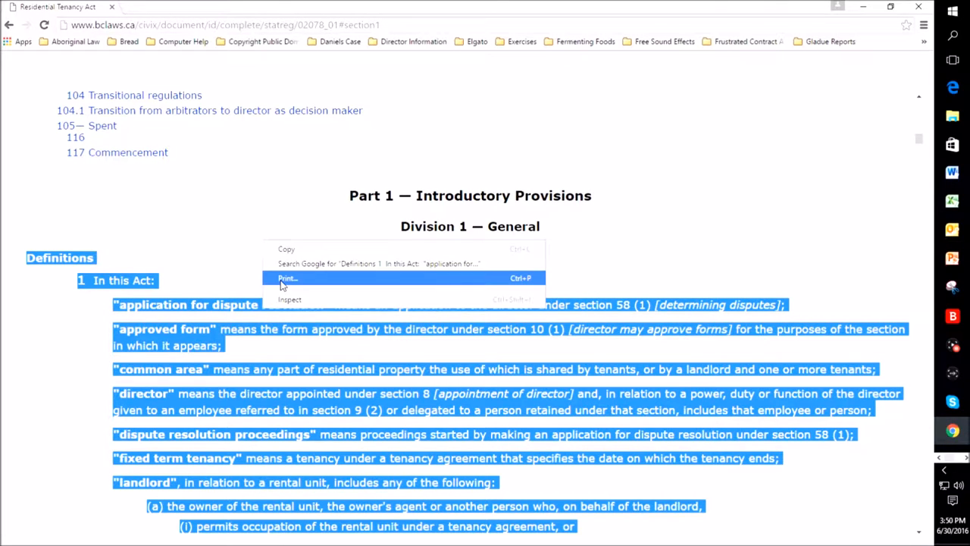
{"action": "left_click", "coordinate": [287, 278]}
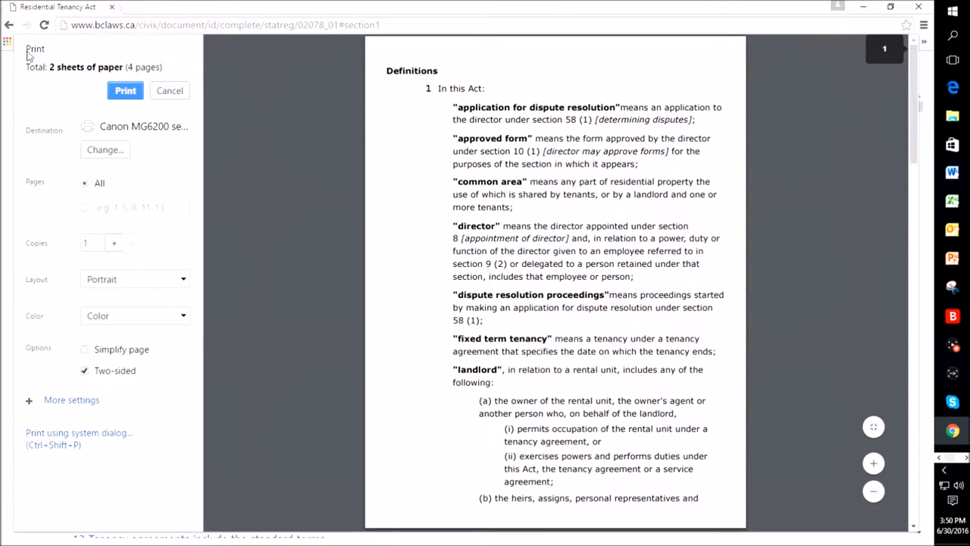
{"action": "mouse_move", "coordinate": [67, 72]}
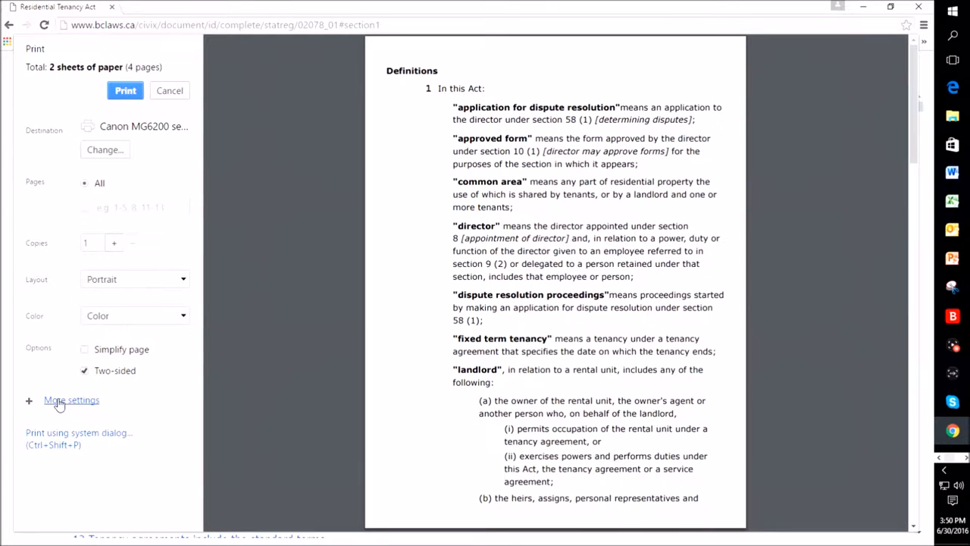
{"action": "left_click", "coordinate": [71, 399]}
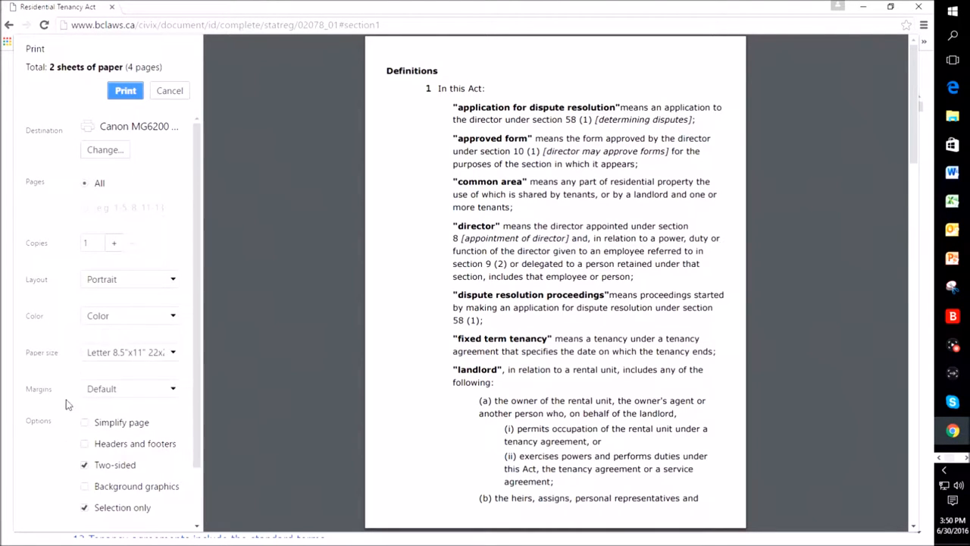
{"action": "mouse_move", "coordinate": [140, 520]}
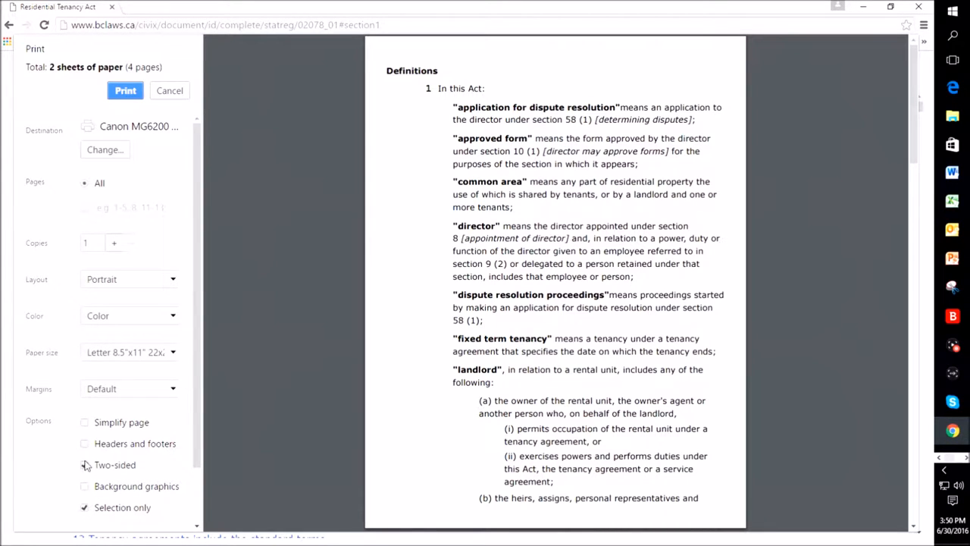
{"action": "left_click", "coordinate": [85, 464]}
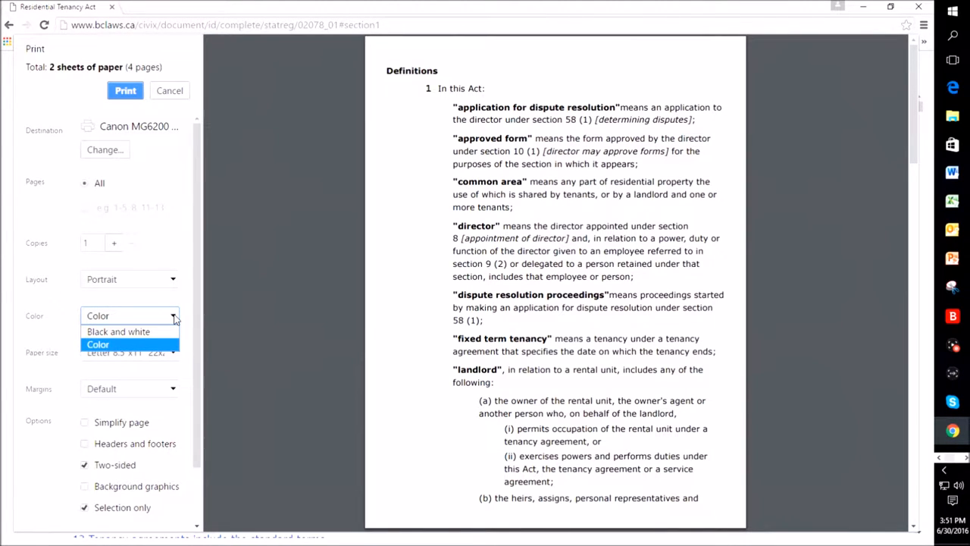
{"action": "left_click", "coordinate": [98, 344]}
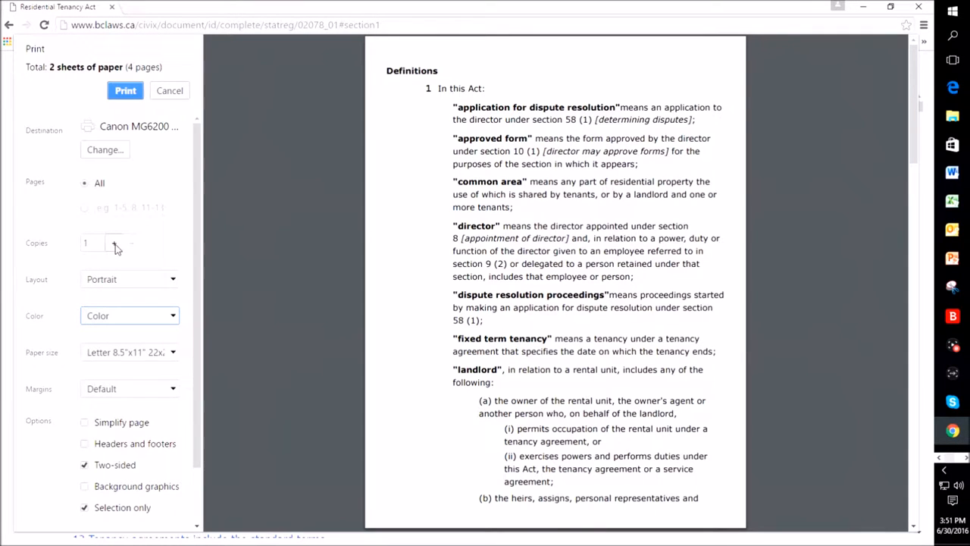
{"action": "mouse_move", "coordinate": [115, 242]}
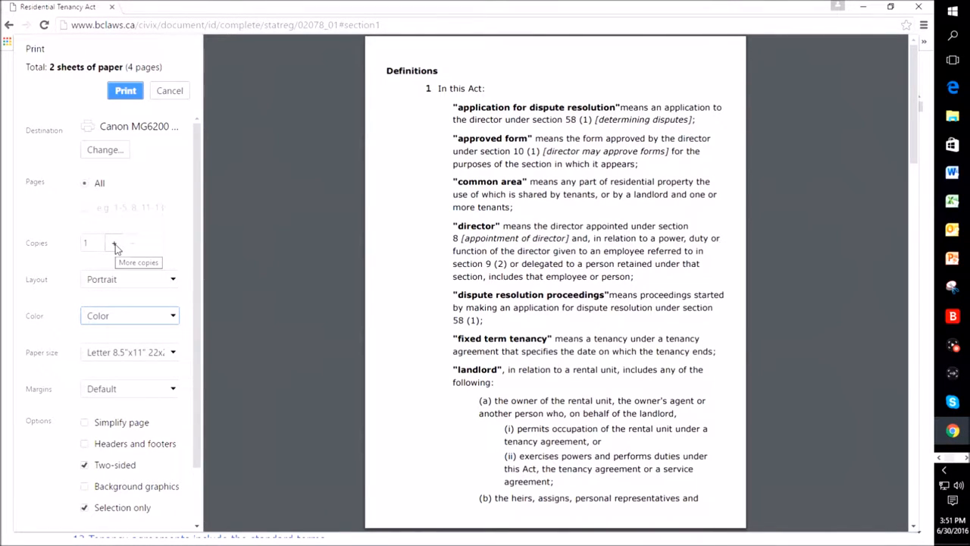
{"action": "left_click", "coordinate": [114, 239]}
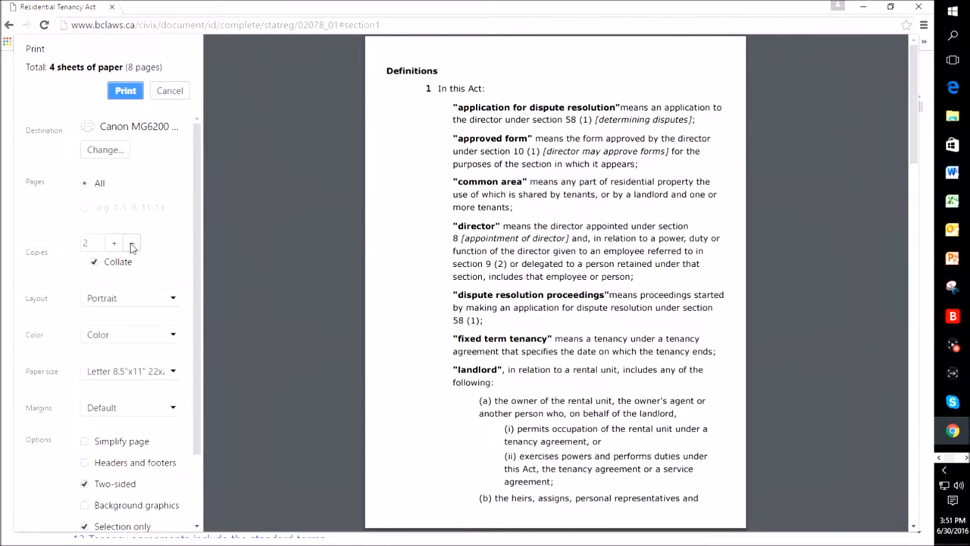
{"action": "left_click", "coordinate": [132, 243]}
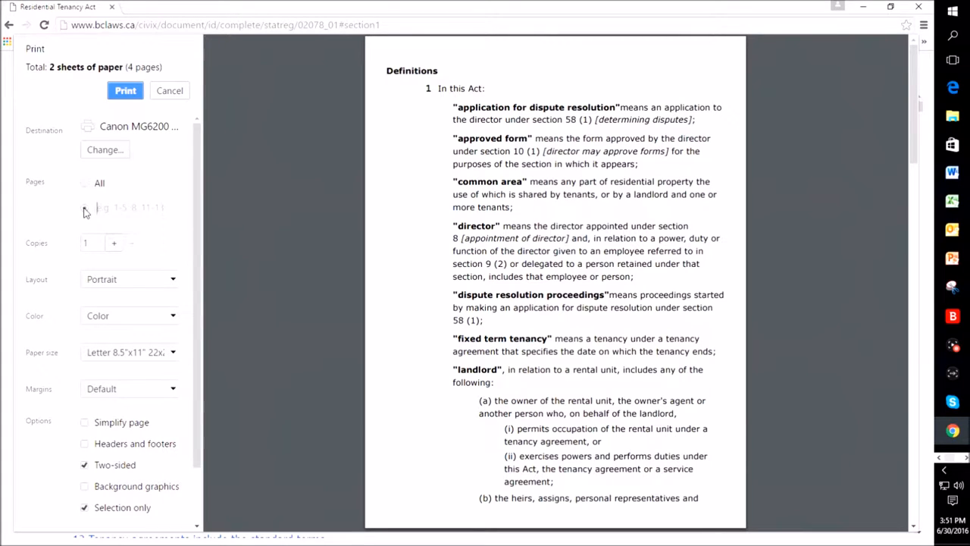
{"action": "left_click", "coordinate": [84, 206]}
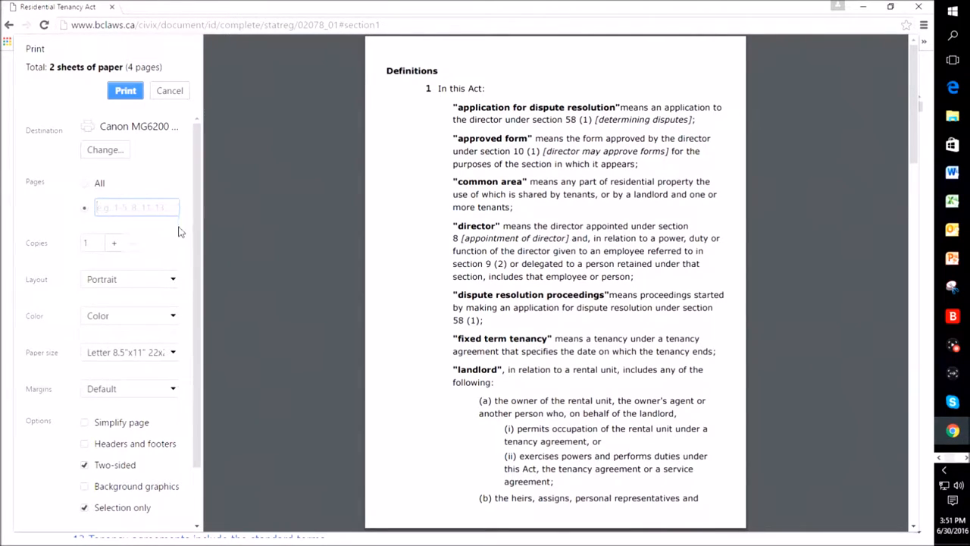
{"action": "type", "text": "2"}
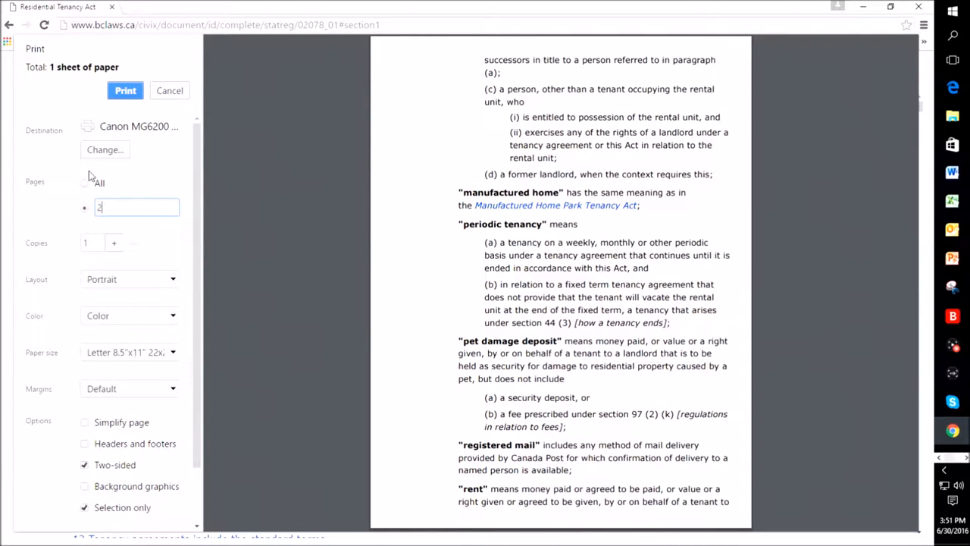
{"action": "left_click", "coordinate": [84, 183]}
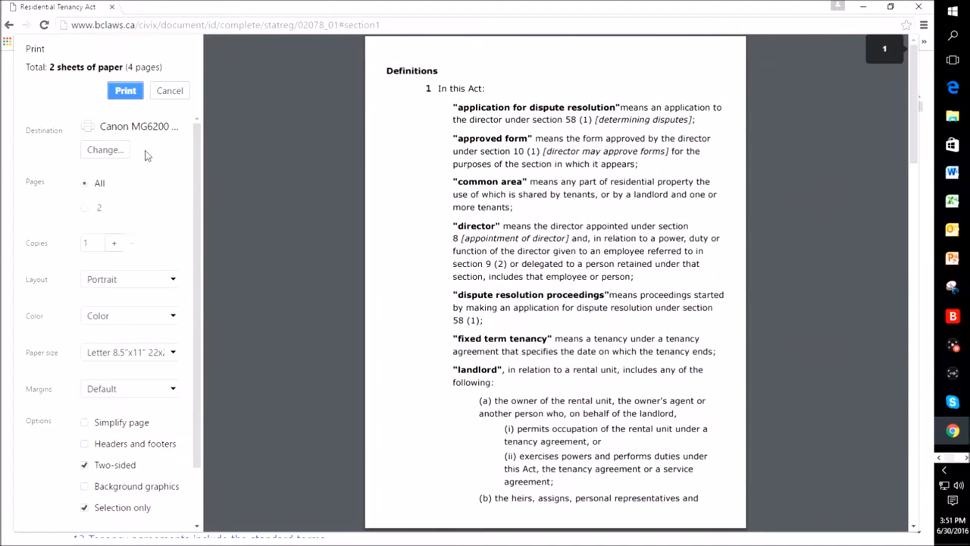
{"action": "mouse_move", "coordinate": [129, 137]}
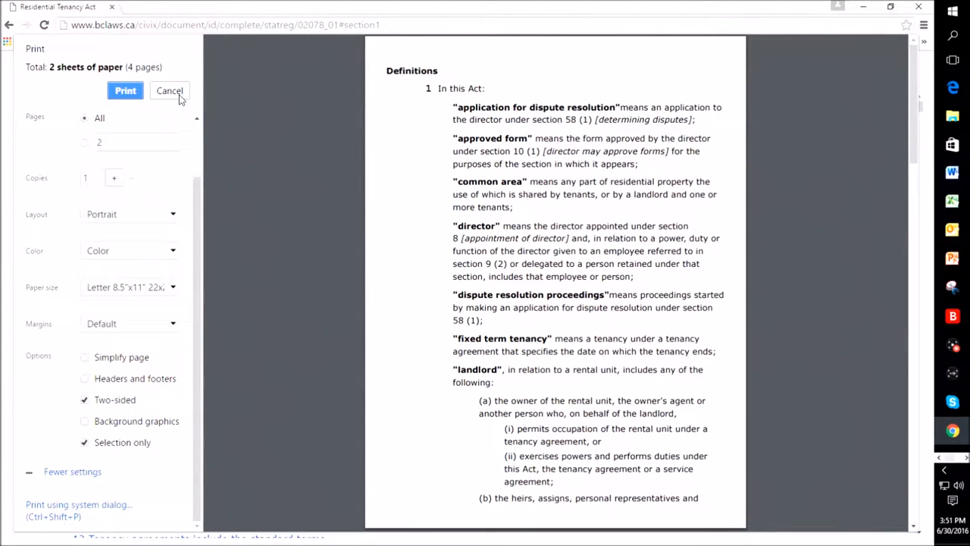
Cancel the Chrome print preview of the Definitions selection.
{"action": "left_click", "coordinate": [169, 90]}
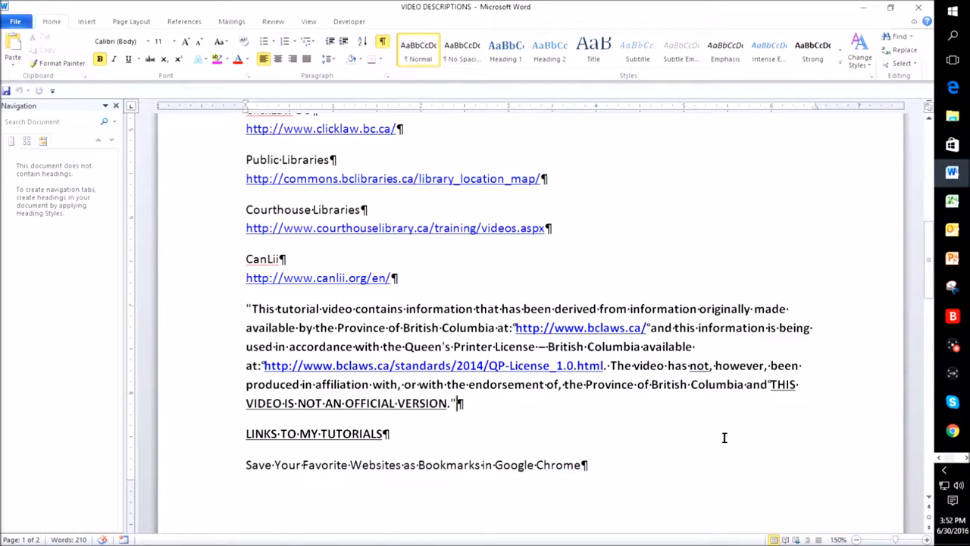
Select the quoted Province of British Columbia disclaimer paragraph and go to Word's Print screen.
{"action": "left_click_drag", "start_coordinate": [245, 308], "coordinate": [462, 403]}
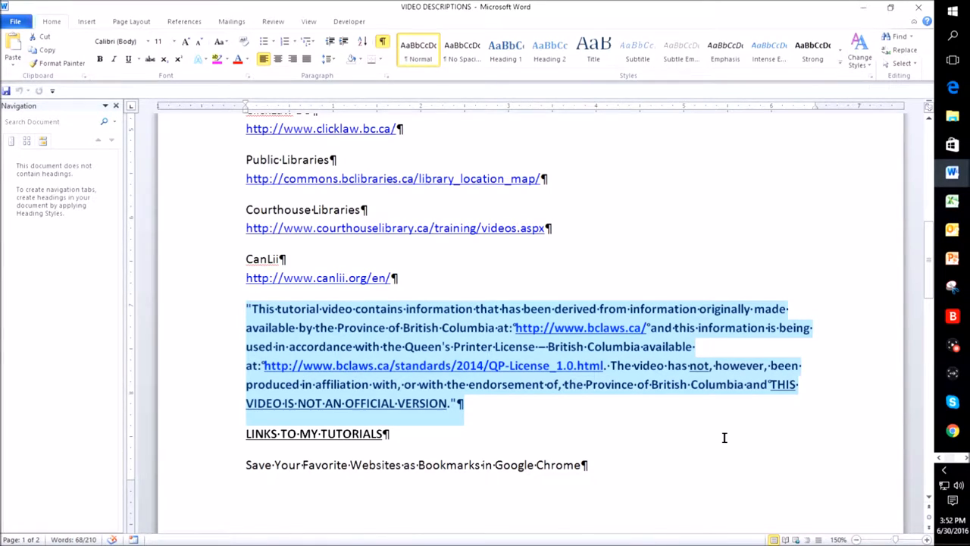
{"action": "left_click", "coordinate": [14, 21]}
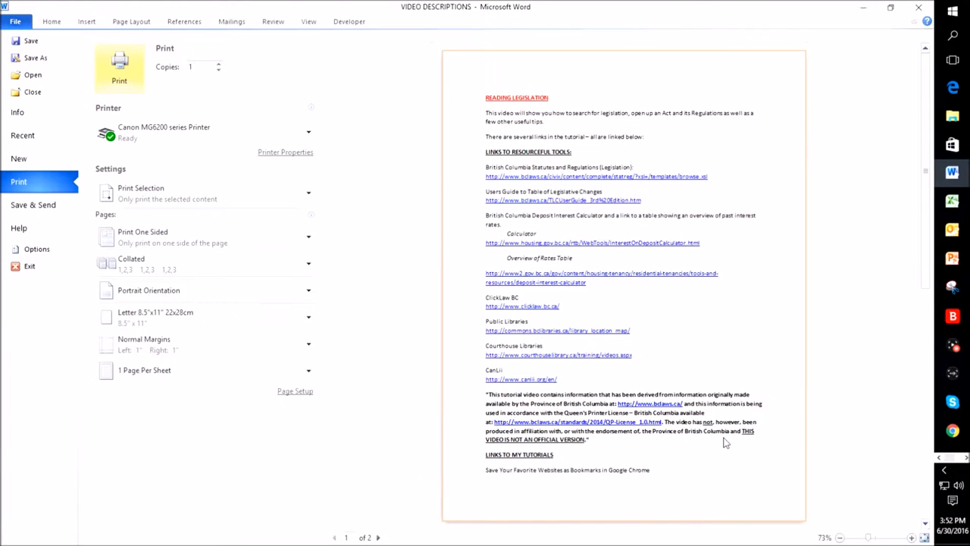
{"action": "mouse_move", "coordinate": [489, 327]}
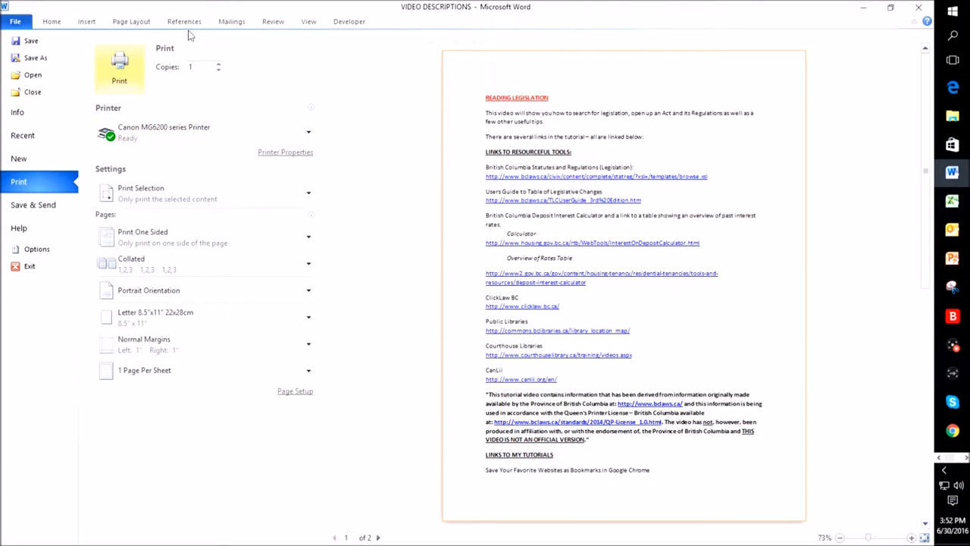
{"action": "mouse_move", "coordinate": [165, 51]}
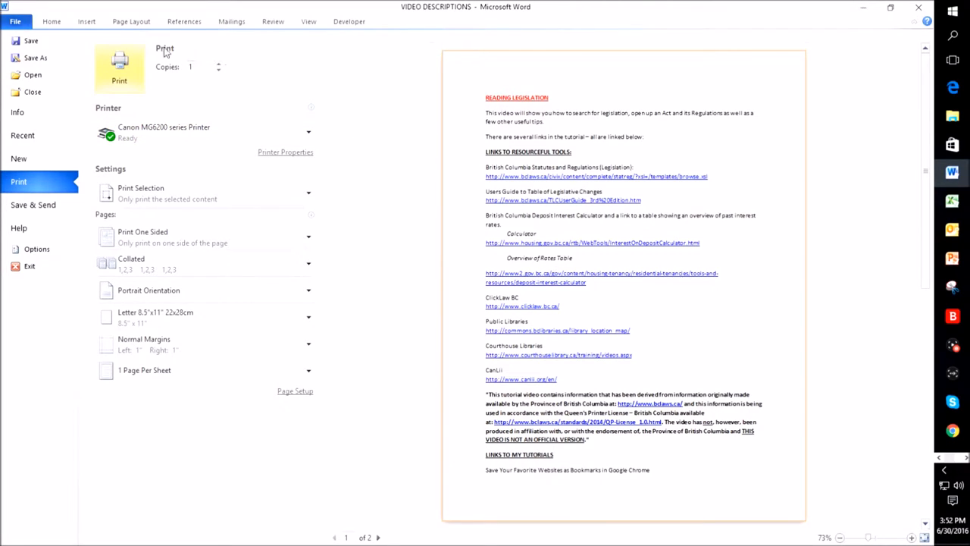
{"action": "mouse_move", "coordinate": [192, 121]}
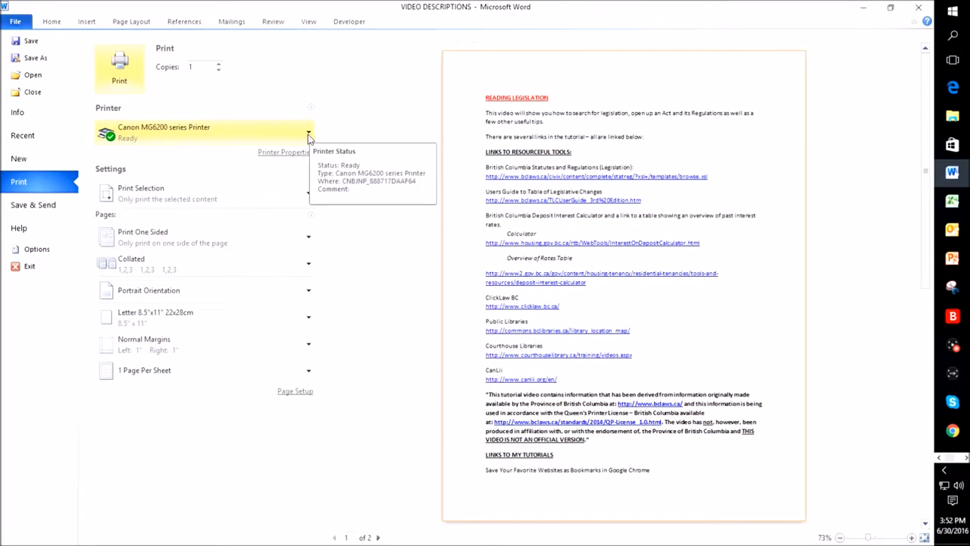
{"action": "mouse_move", "coordinate": [202, 156]}
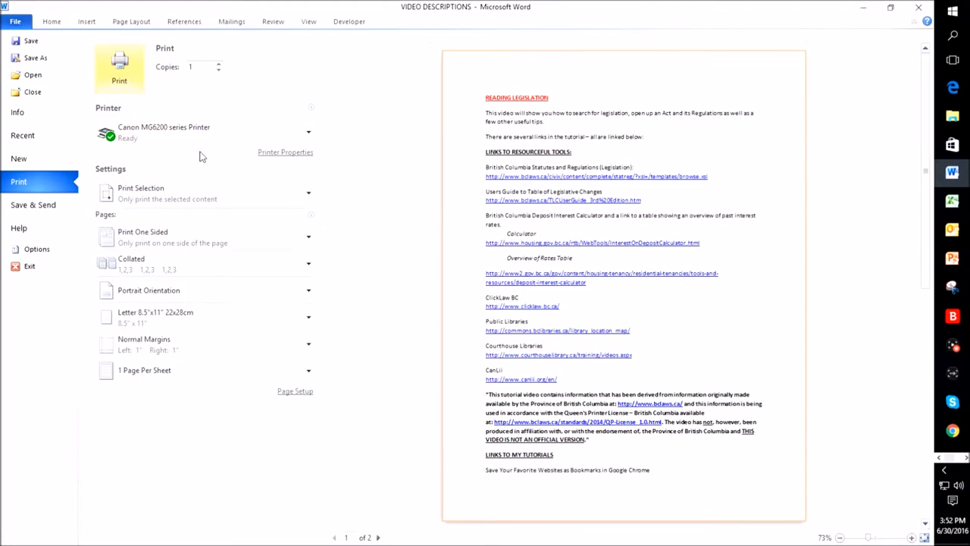
{"action": "mouse_move", "coordinate": [182, 170]}
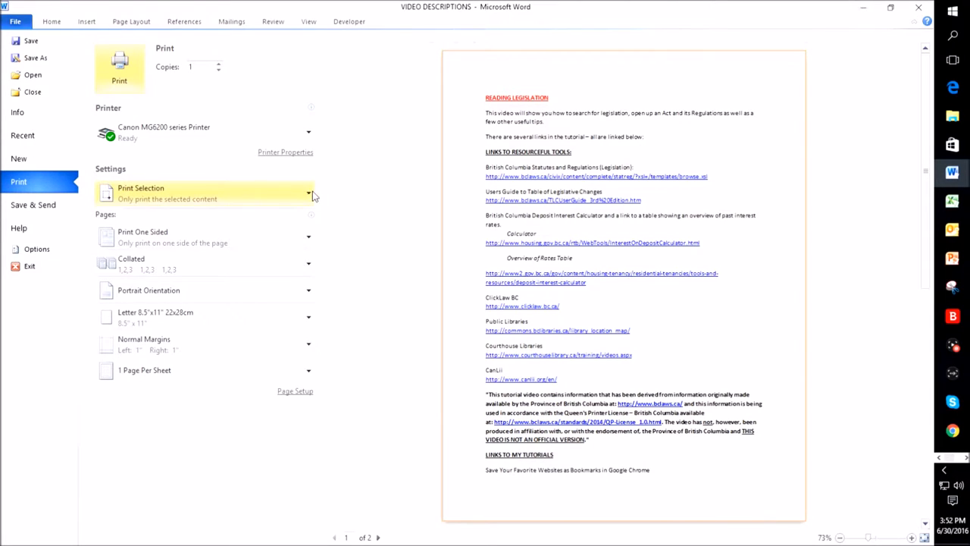
Expand the Print Selection dropdown under Settings.
{"action": "left_click", "coordinate": [308, 193]}
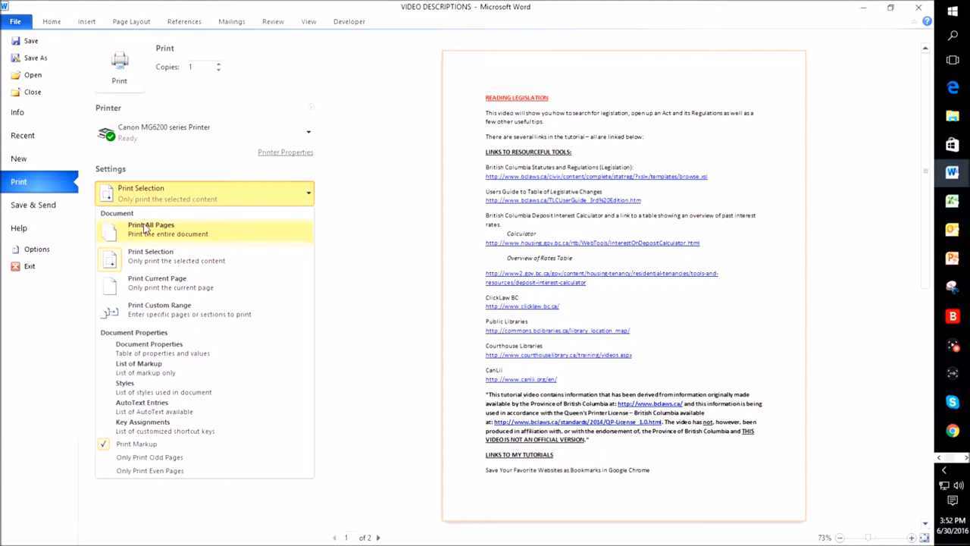
{"action": "mouse_move", "coordinate": [156, 282]}
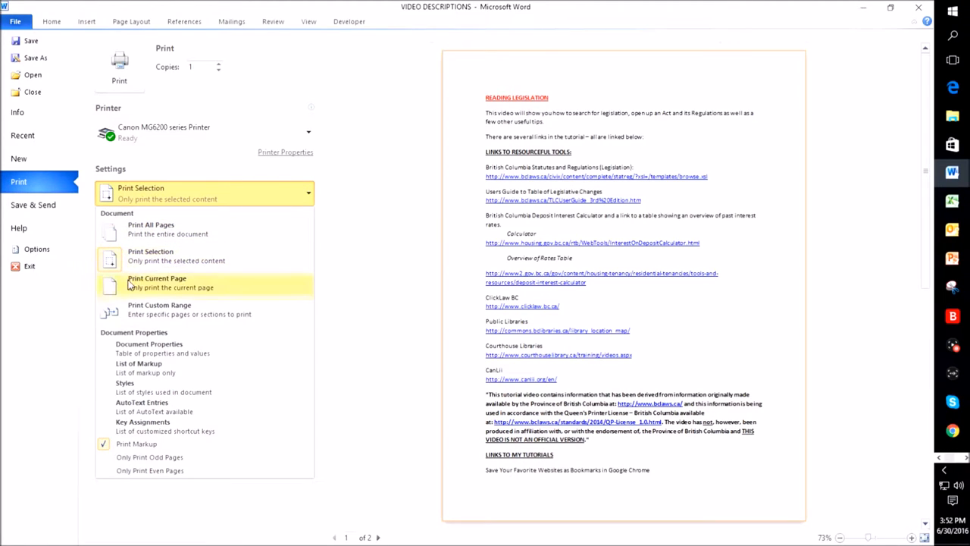
{"action": "mouse_move", "coordinate": [233, 314]}
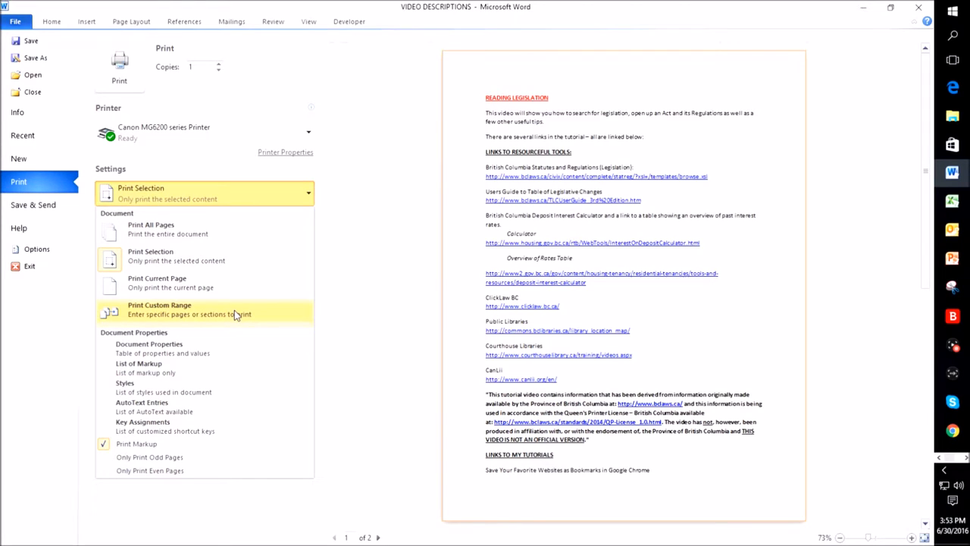
{"action": "mouse_move", "coordinate": [210, 294]}
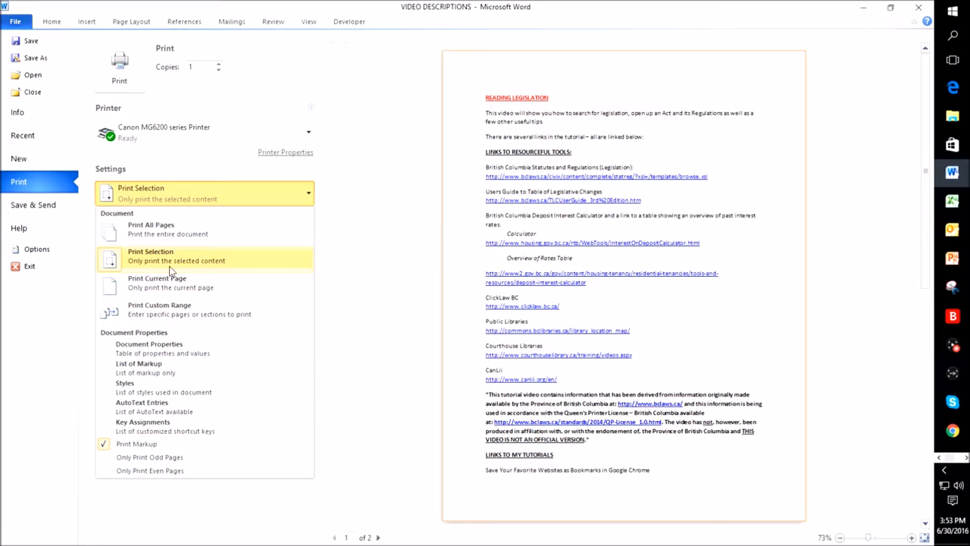
{"action": "mouse_move", "coordinate": [210, 267]}
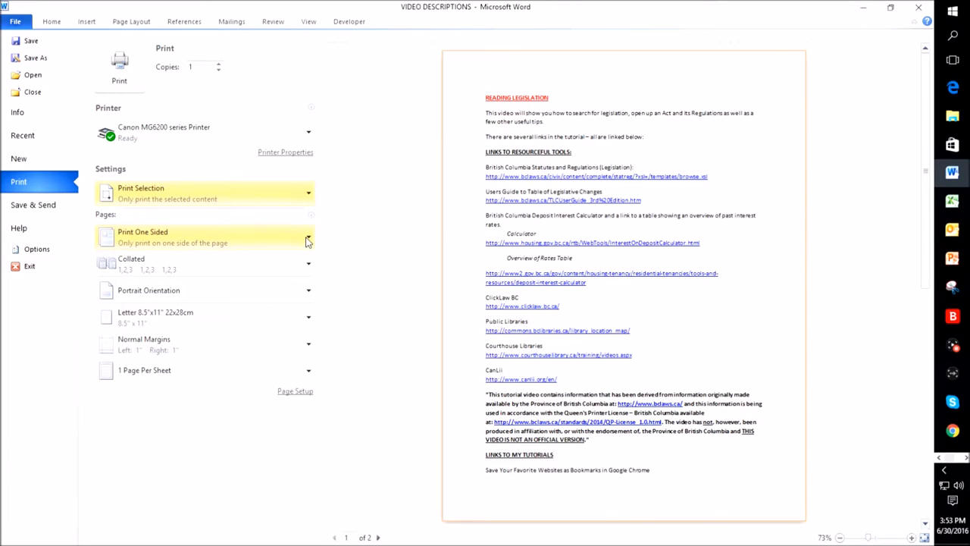
{"action": "left_click", "coordinate": [307, 237]}
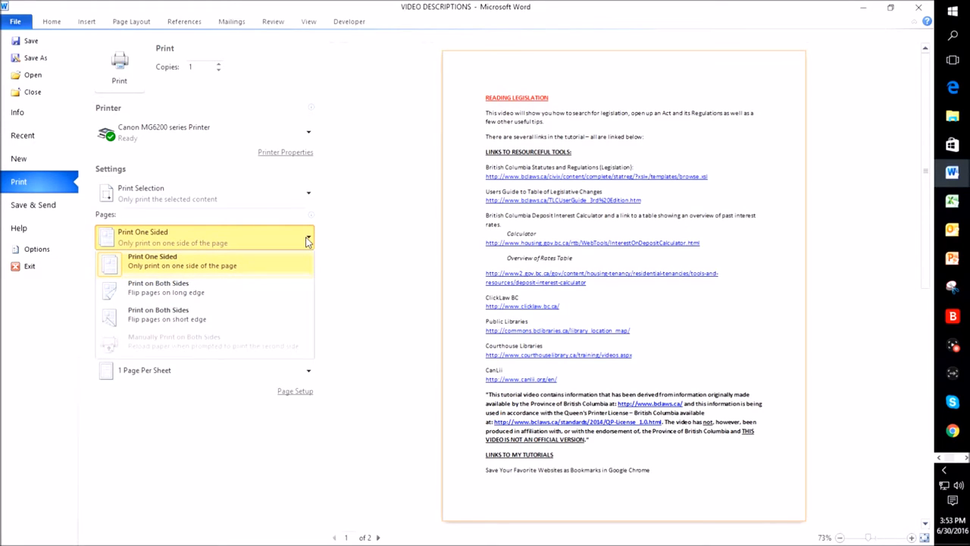
{"action": "mouse_move", "coordinate": [893, 418]}
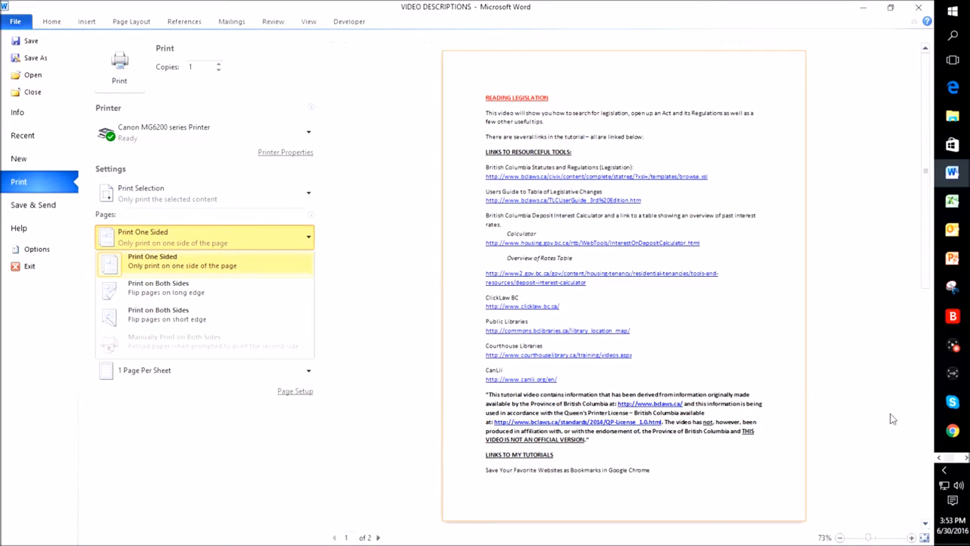
{"action": "mouse_move", "coordinate": [800, 56]}
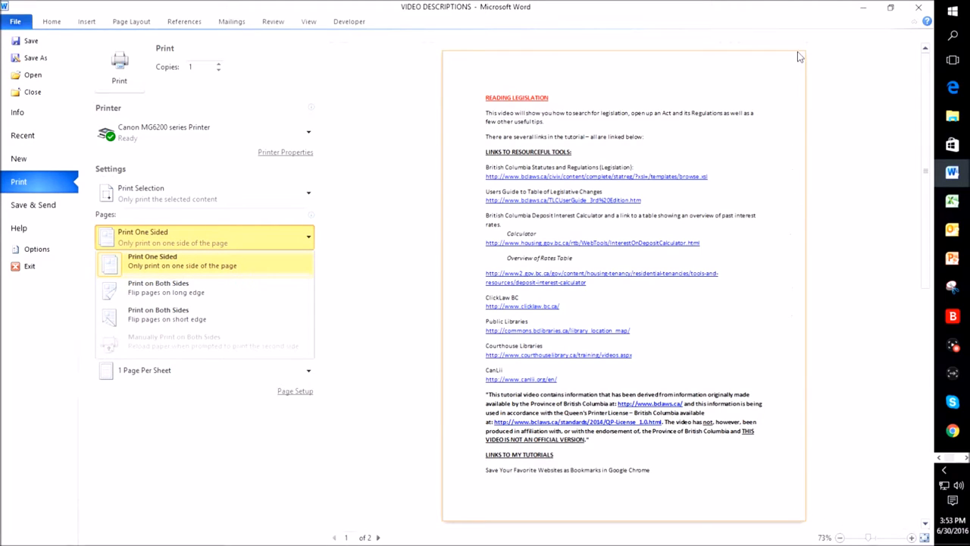
{"action": "mouse_move", "coordinate": [784, 360]}
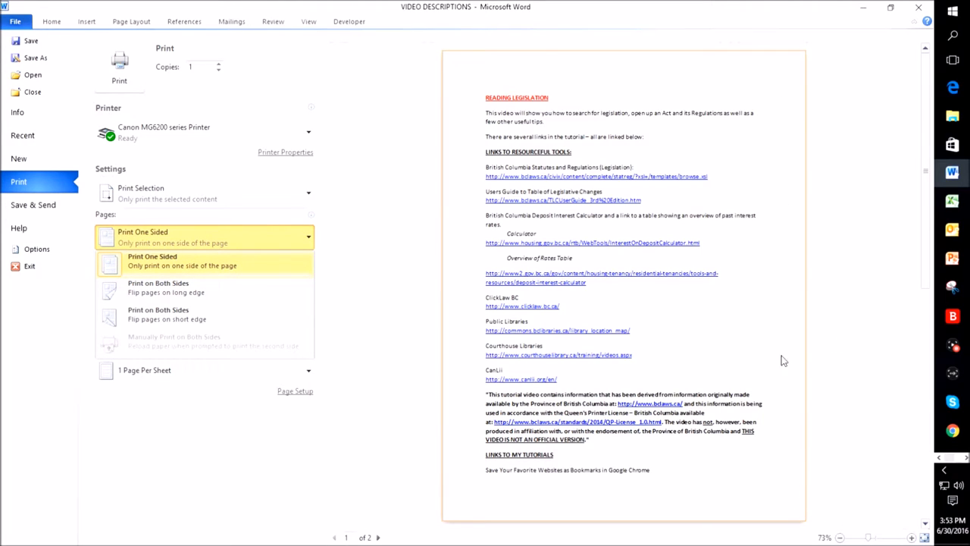
{"action": "mouse_move", "coordinate": [476, 513]}
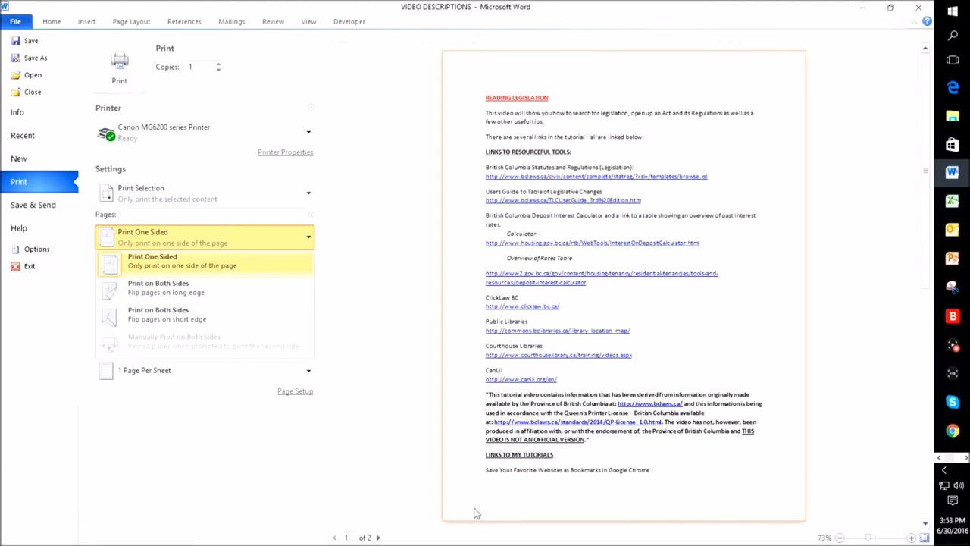
{"action": "mouse_move", "coordinate": [295, 238]}
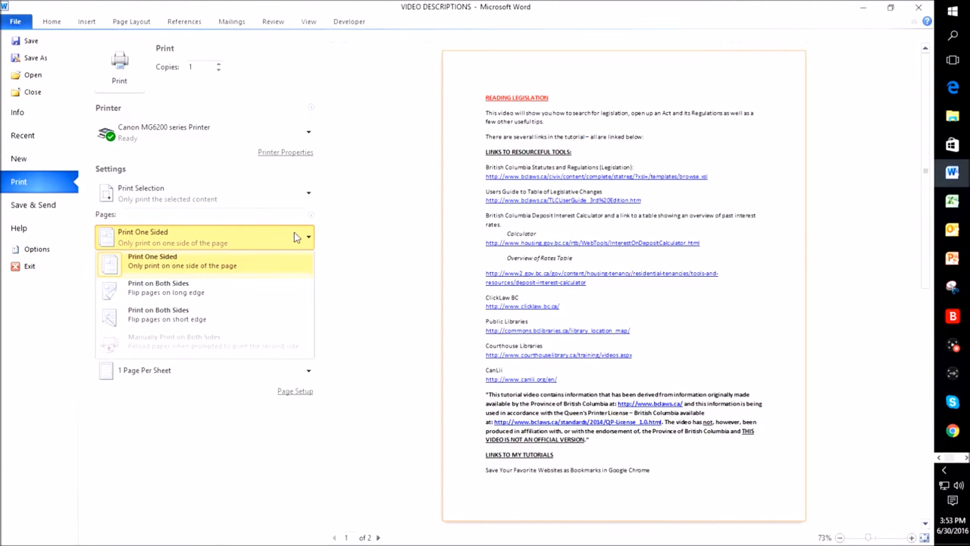
{"action": "left_click", "coordinate": [204, 260]}
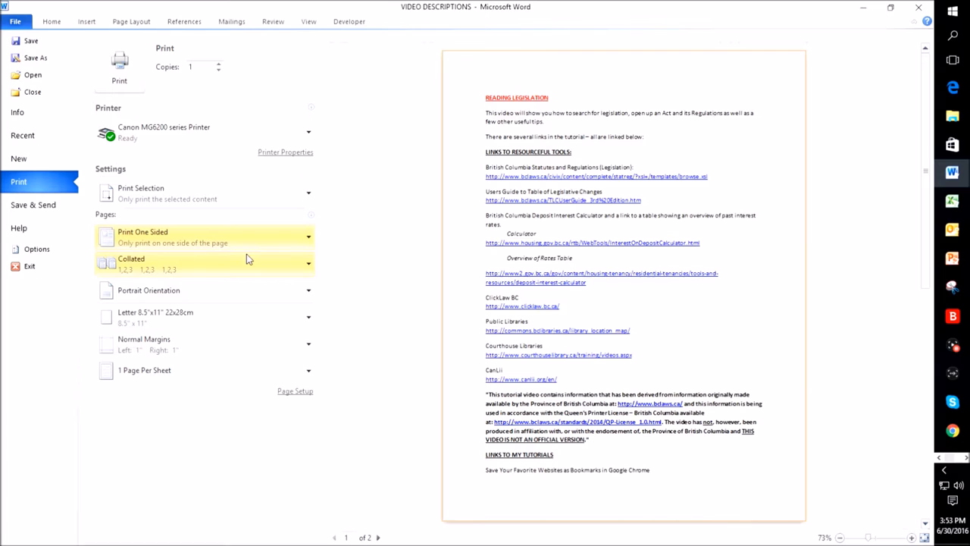
{"action": "mouse_move", "coordinate": [260, 267]}
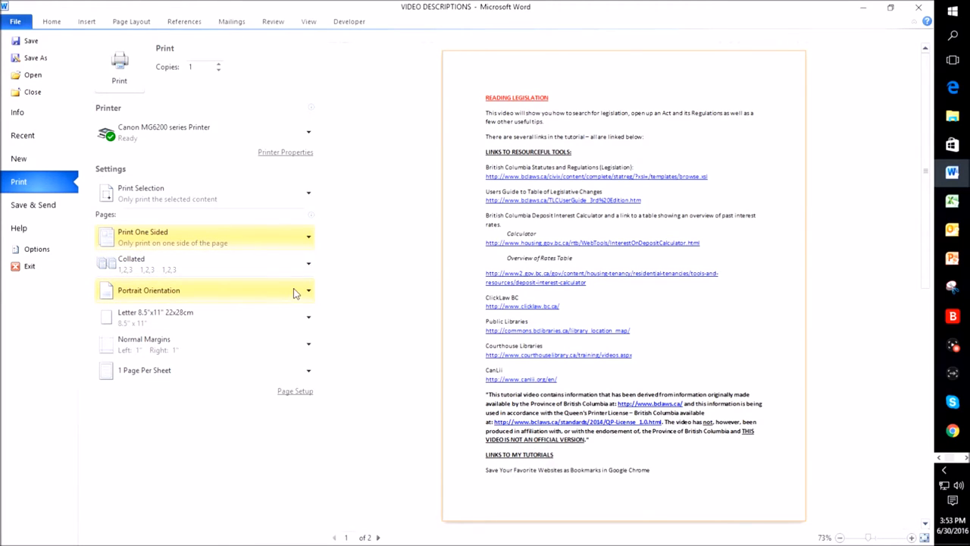
{"action": "left_click", "coordinate": [307, 289]}
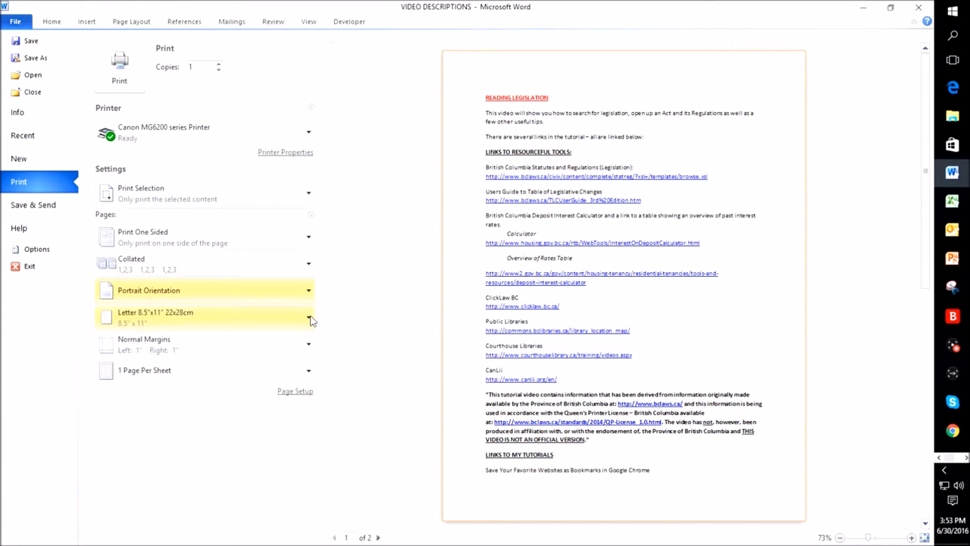
{"action": "left_click", "coordinate": [308, 317]}
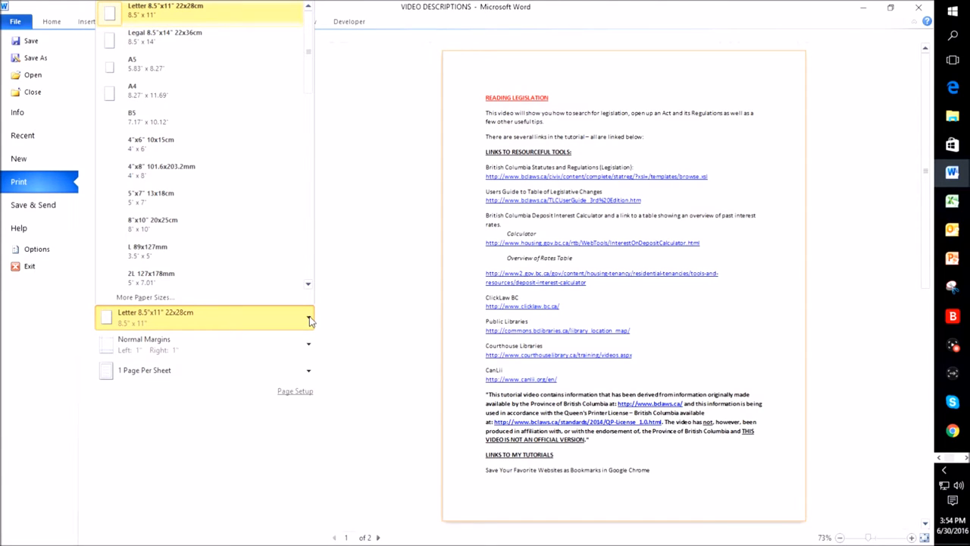
{"action": "left_click", "coordinate": [308, 317]}
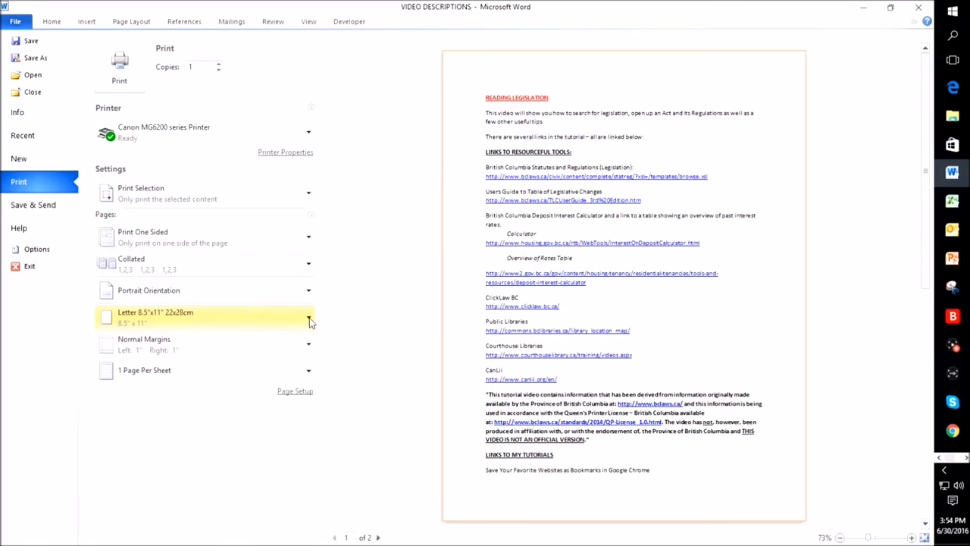
{"action": "mouse_move", "coordinate": [193, 370]}
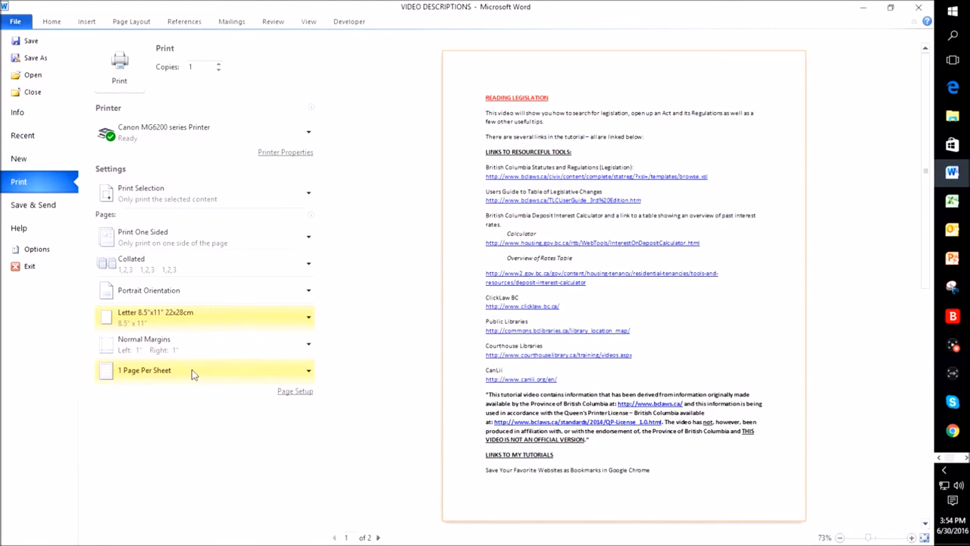
{"action": "left_click", "coordinate": [307, 370]}
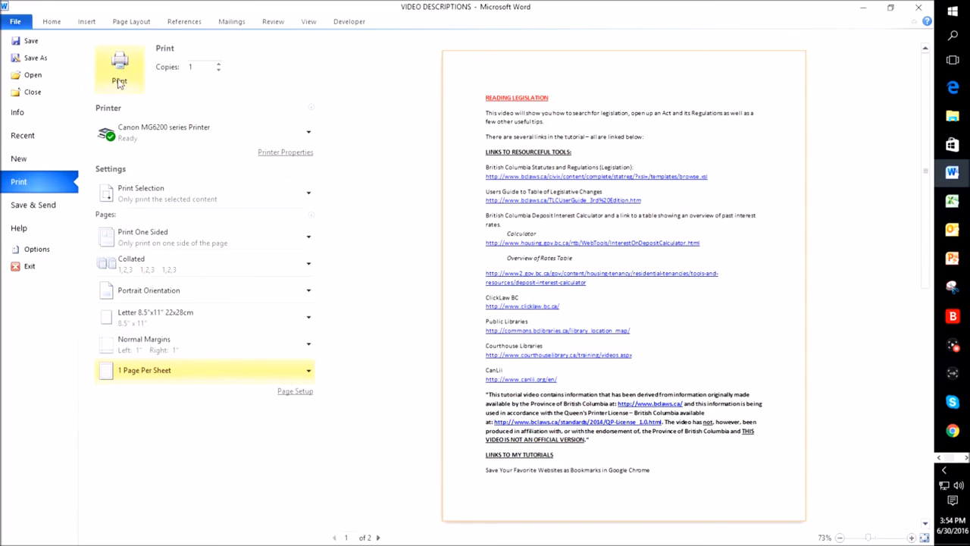
{"action": "mouse_move", "coordinate": [260, 102]}
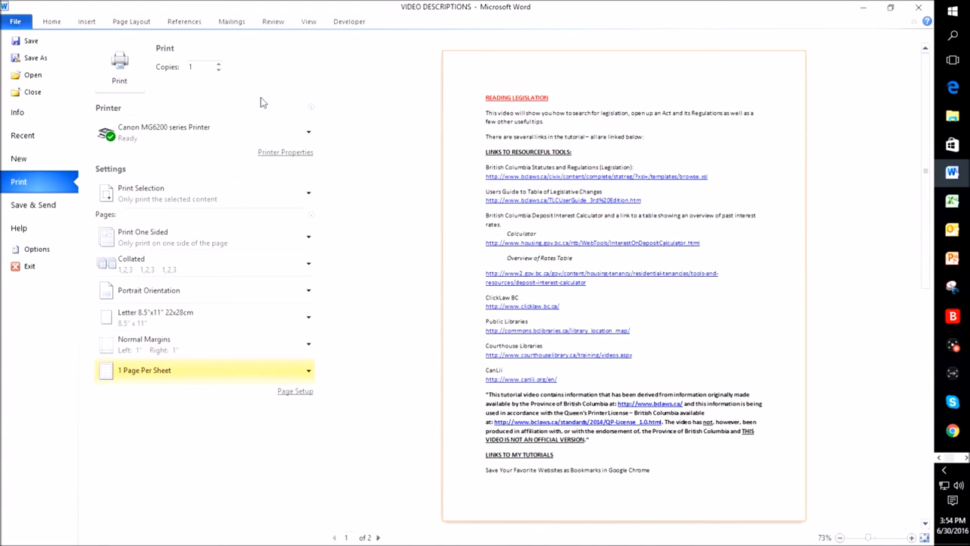